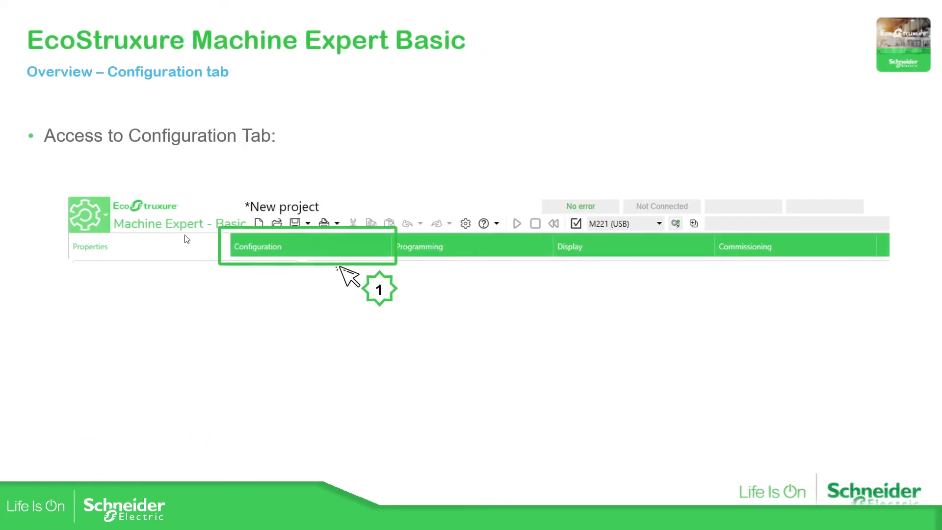
pyautogui.moveTo(182, 241)
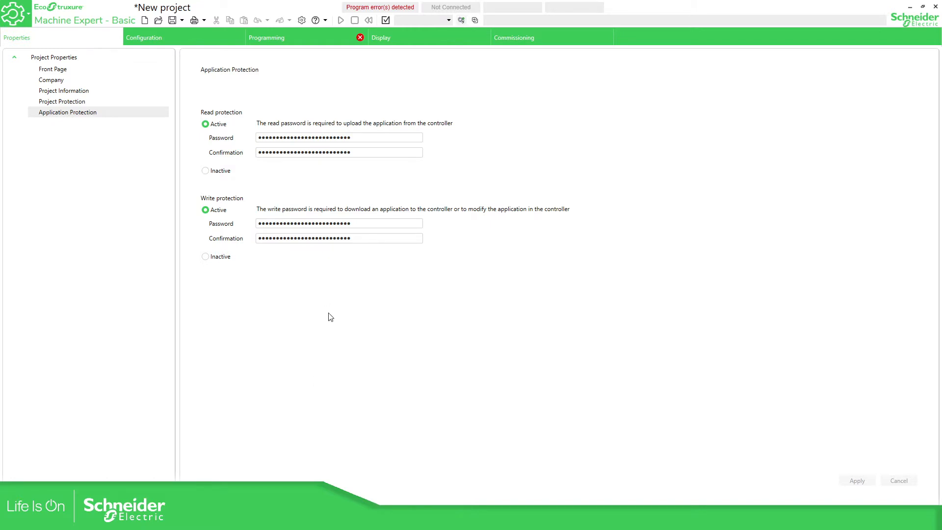
pyautogui.moveTo(287, 333)
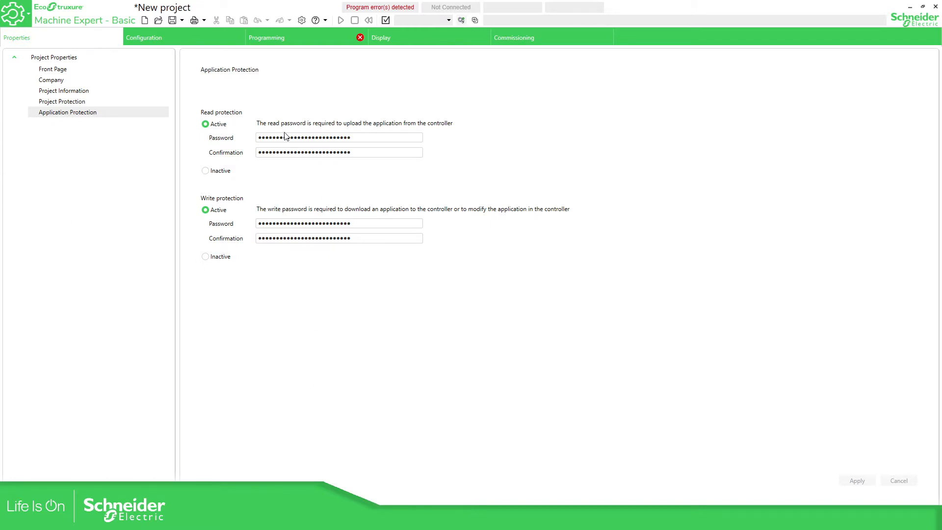
# Show the controller configuration and expand the TM3 Digital, TM3 Expert, TM2 Analog and M221 Cartridges catalog lists.
pyautogui.click(145, 37)
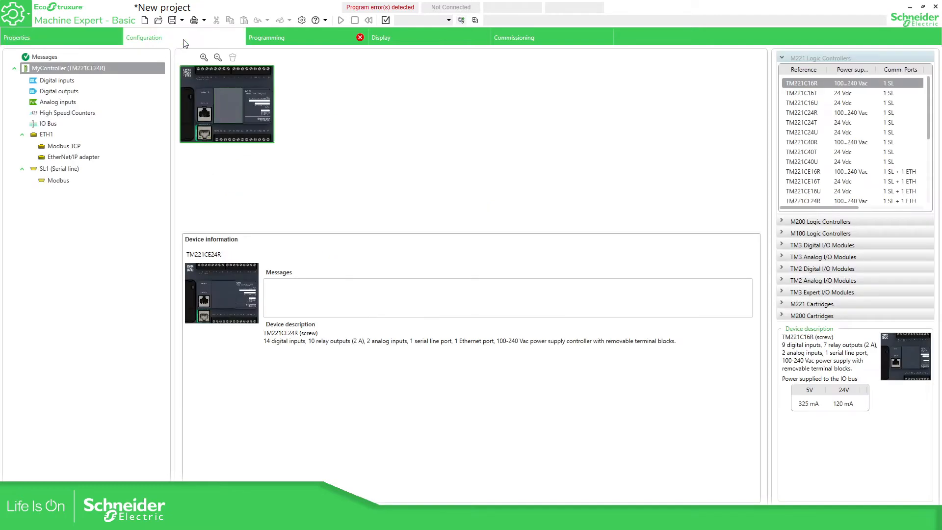
pyautogui.moveTo(339, 131)
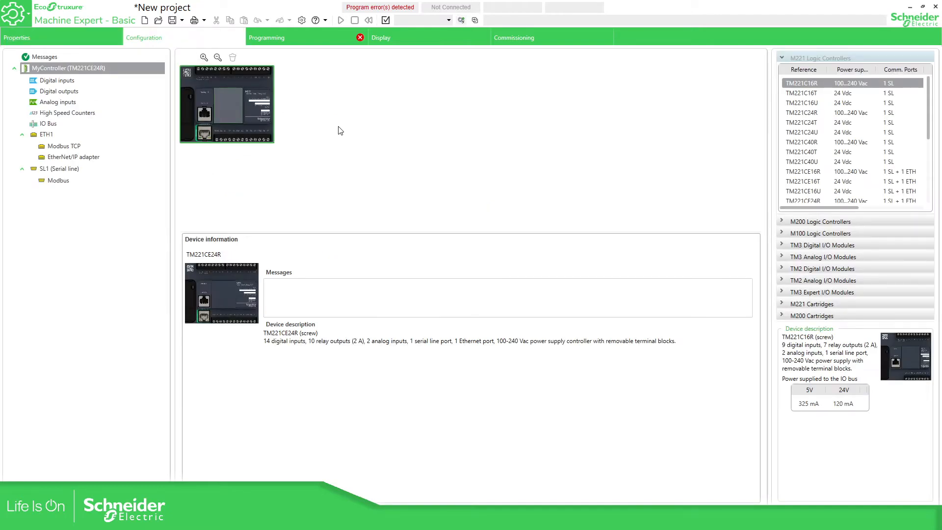
pyautogui.moveTo(142, 51)
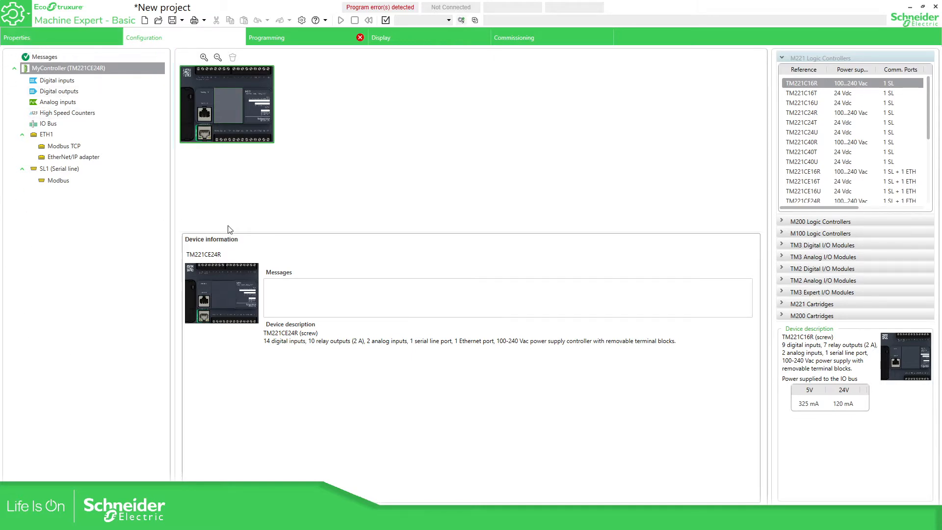
pyautogui.moveTo(779, 374)
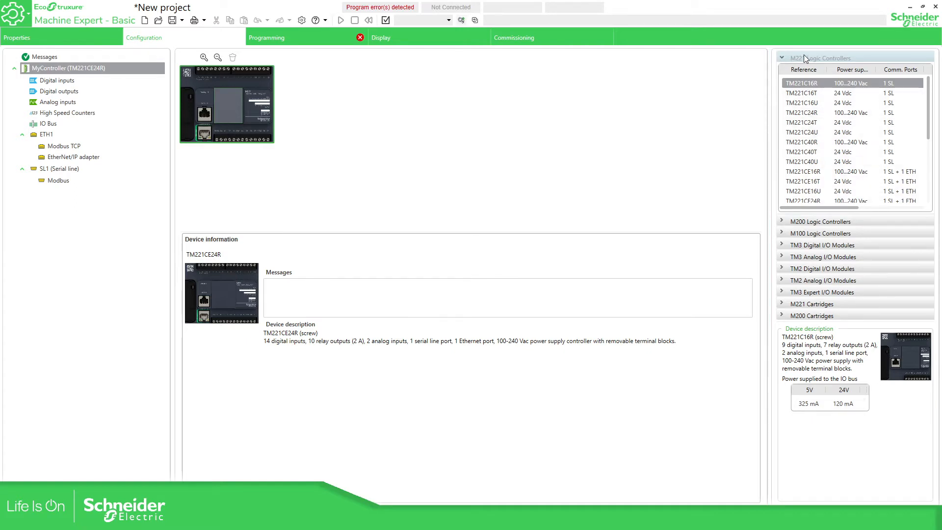
pyautogui.scroll(-3)
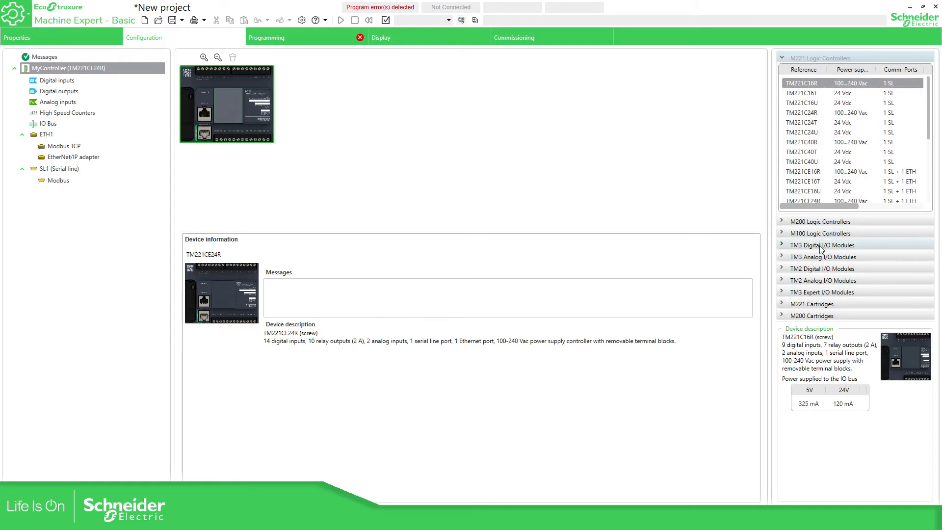
pyautogui.click(822, 244)
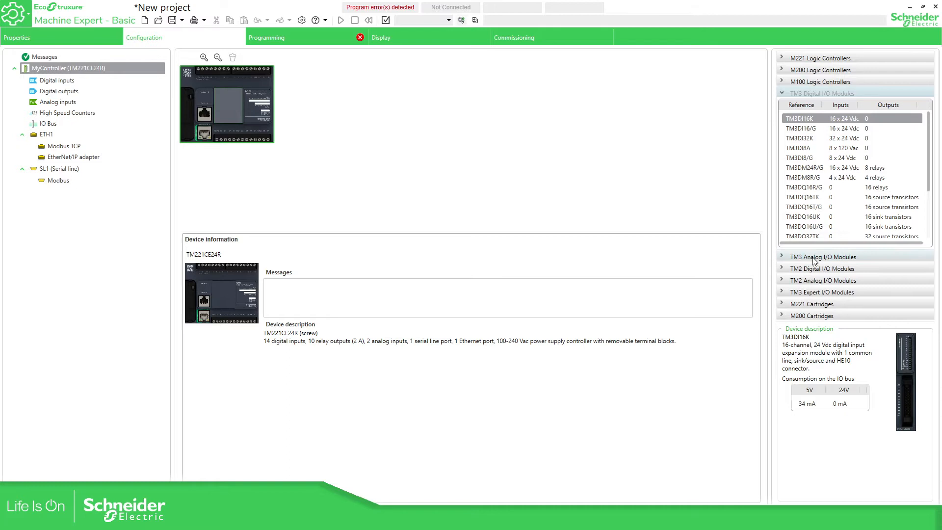
pyautogui.click(824, 257)
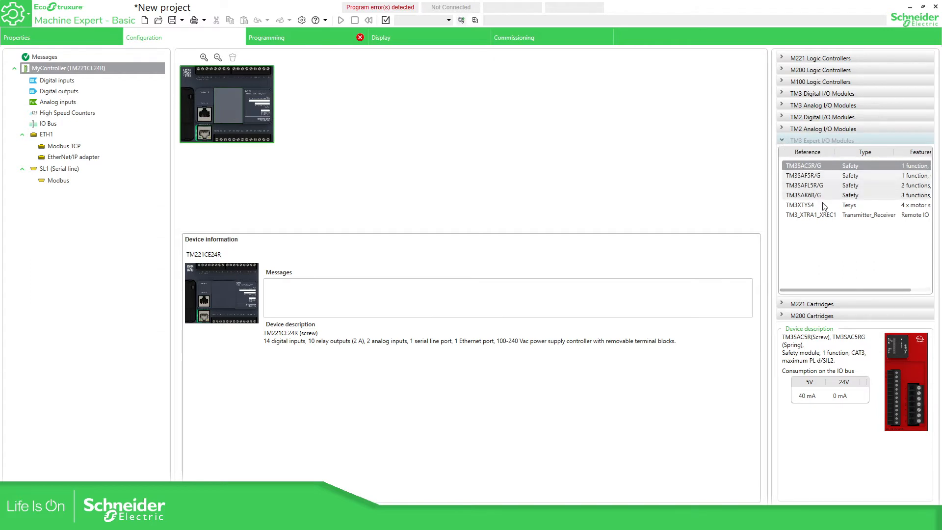
pyautogui.click(808, 205)
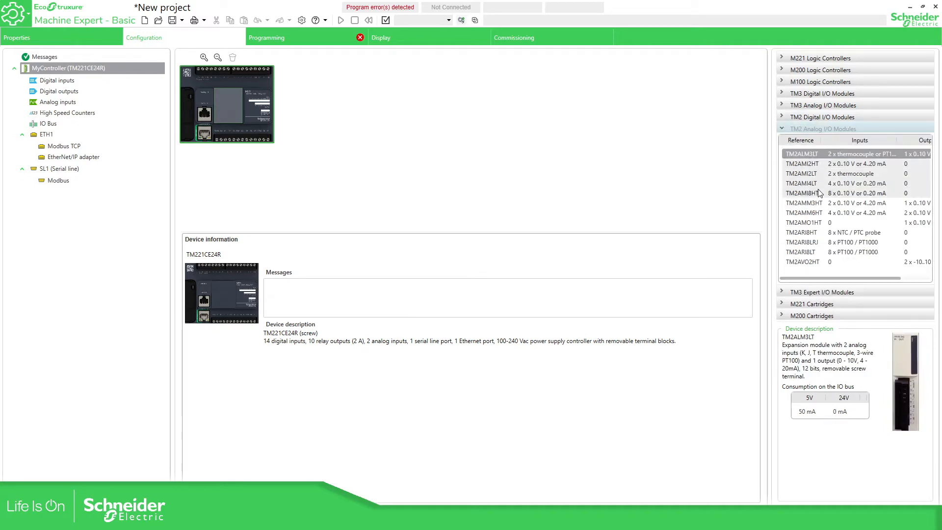
pyautogui.click(823, 117)
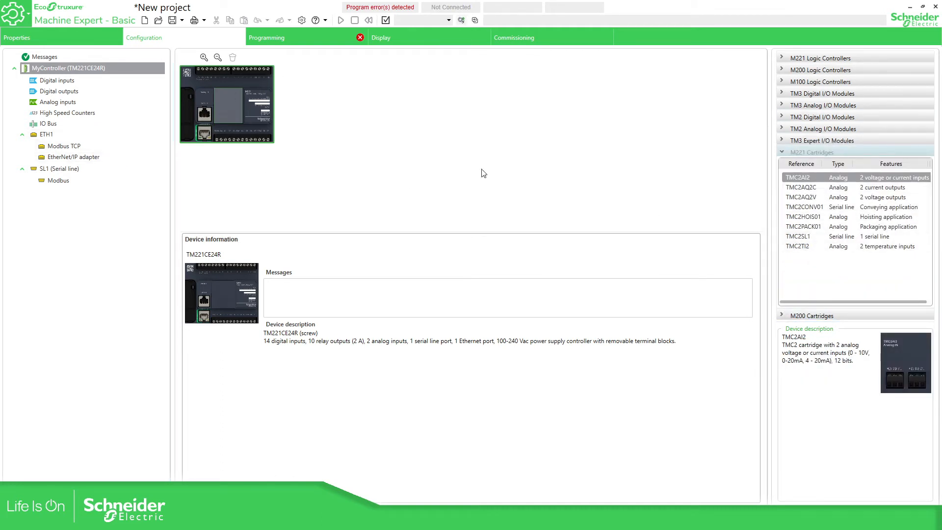
pyautogui.moveTo(233, 206)
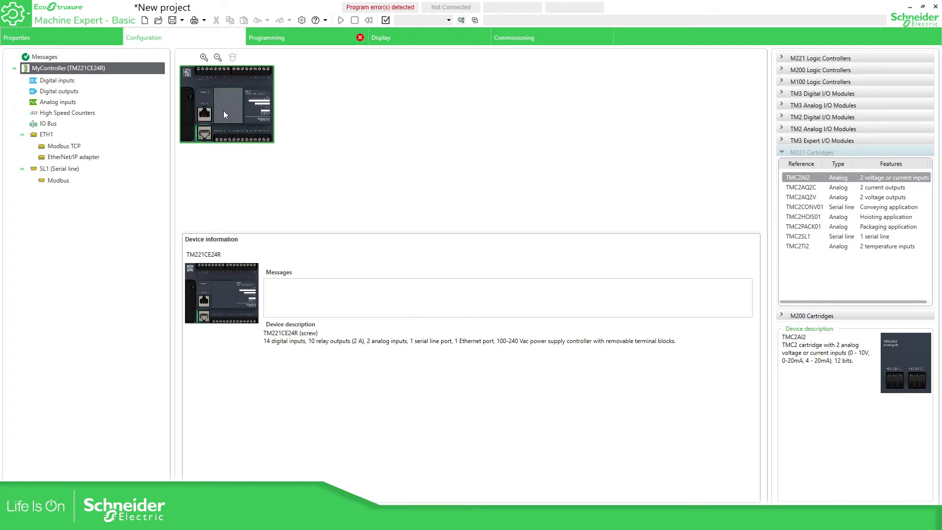
# Display the controller's digital inputs table, then its %Q0.0–%Q0.9 digital outputs table.
pyautogui.click(57, 80)
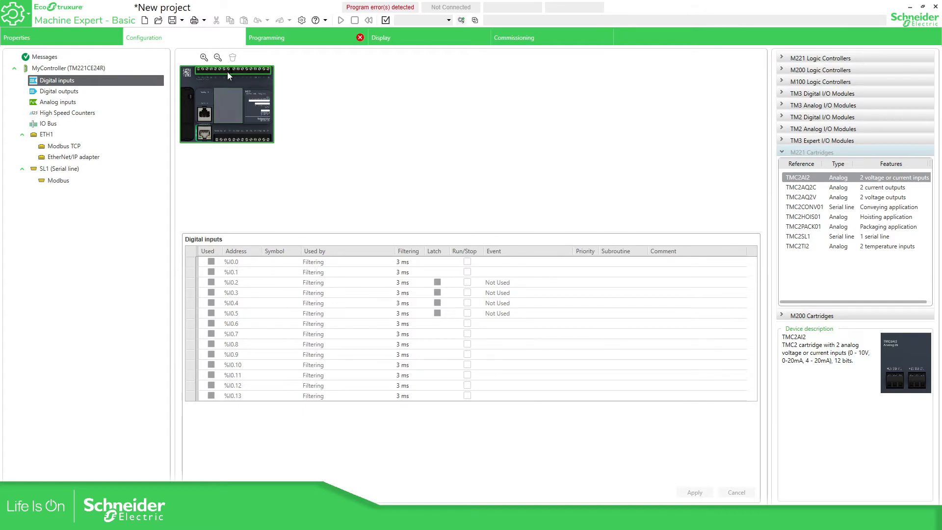
pyautogui.moveTo(226, 139)
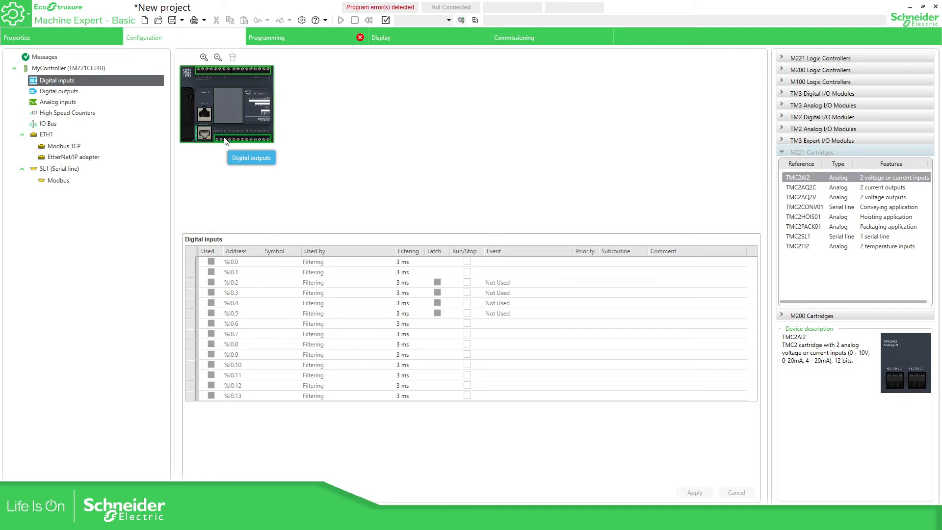
pyautogui.click(59, 90)
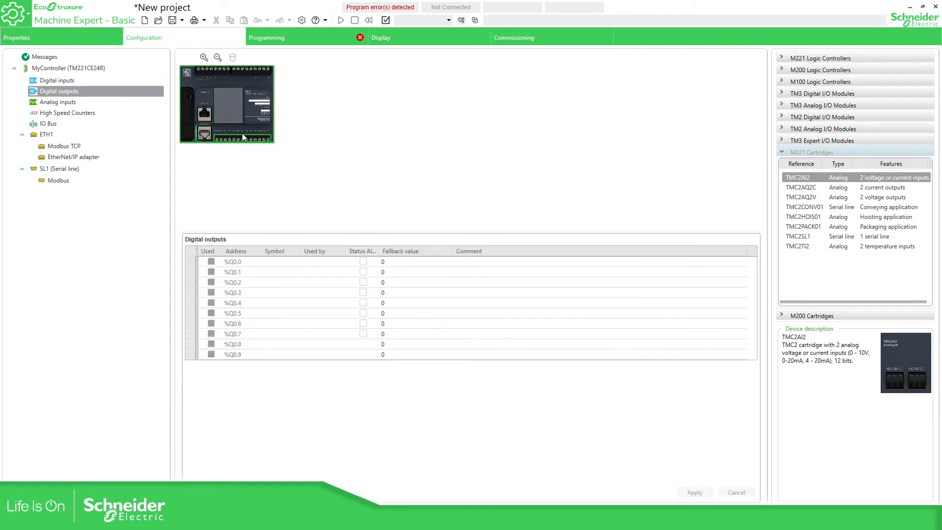
pyautogui.moveTo(242, 141)
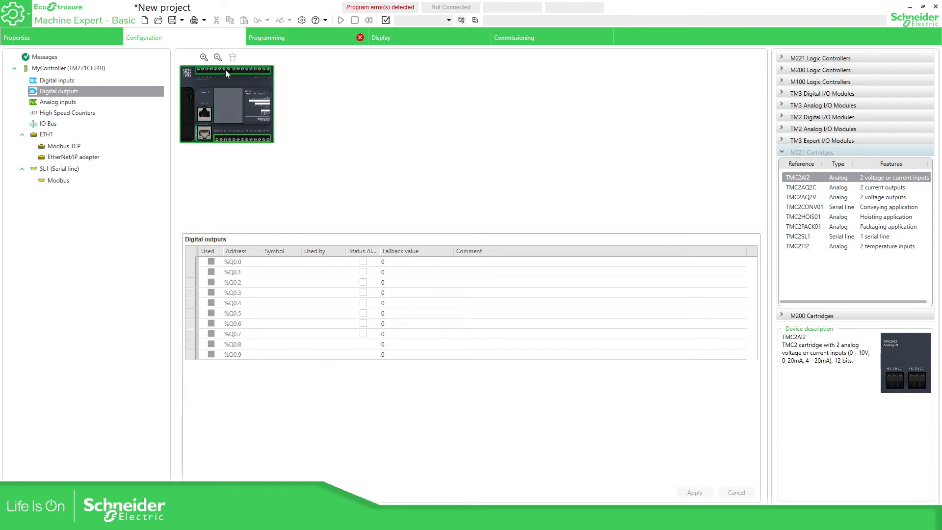
pyautogui.moveTo(235, 75)
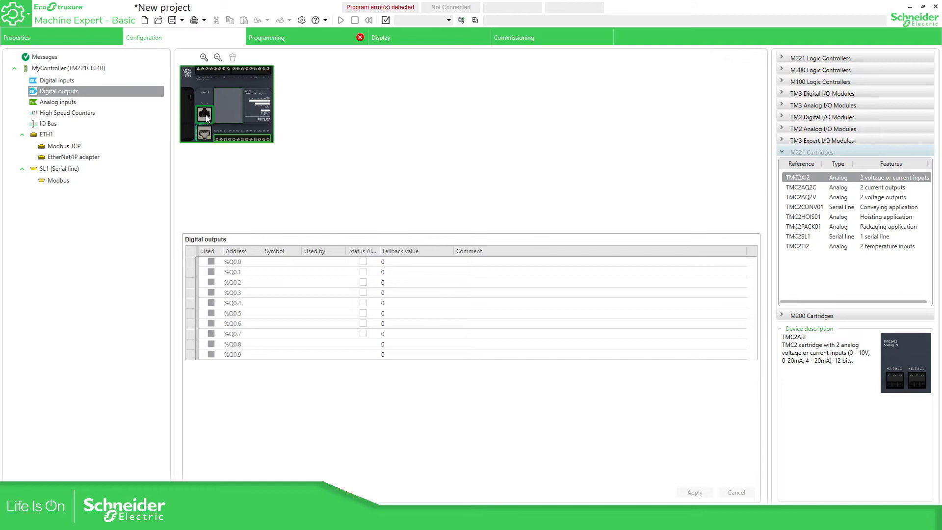
# View the SL1 serial line and ETH1 Ethernet settings, then the IO bus consumption chart.
pyautogui.click(59, 168)
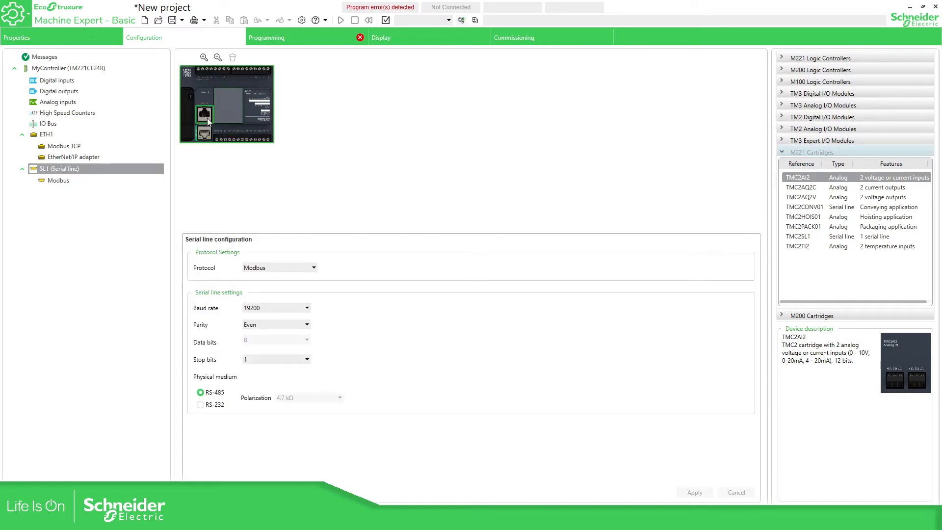
pyautogui.moveTo(204, 114)
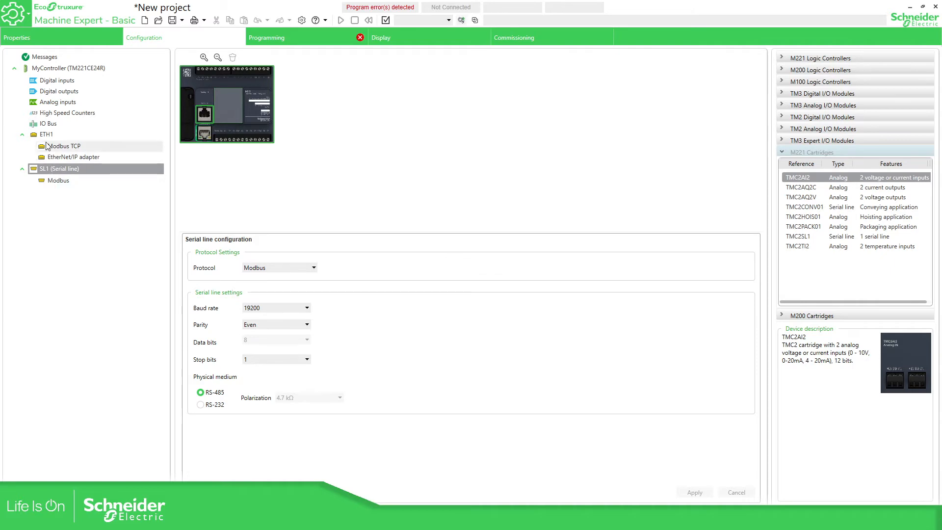
pyautogui.moveTo(60, 174)
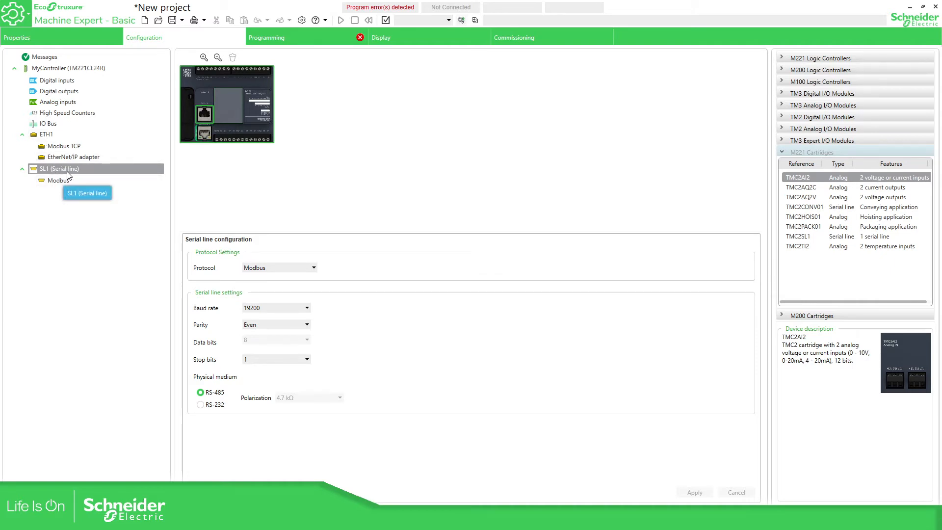
pyautogui.click(46, 134)
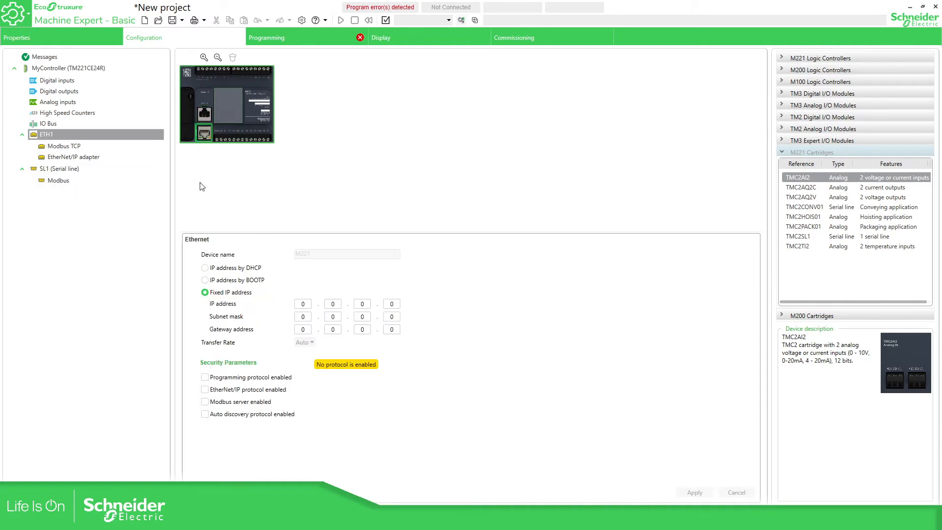
pyautogui.moveTo(334, 158)
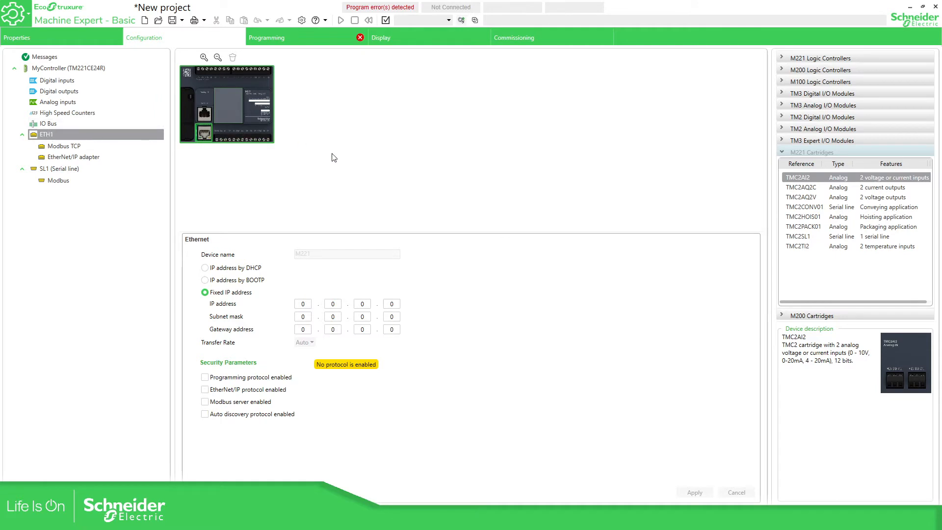
pyautogui.click(48, 123)
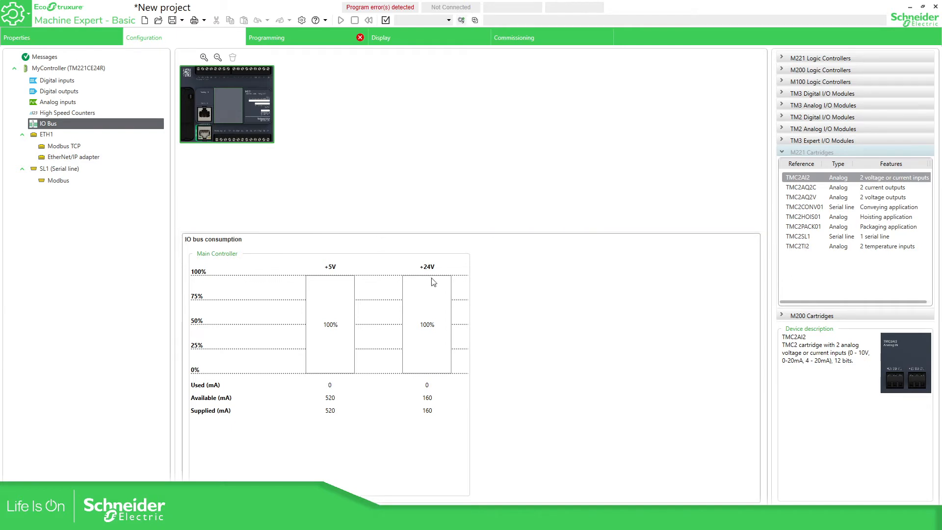
pyautogui.moveTo(279, 128)
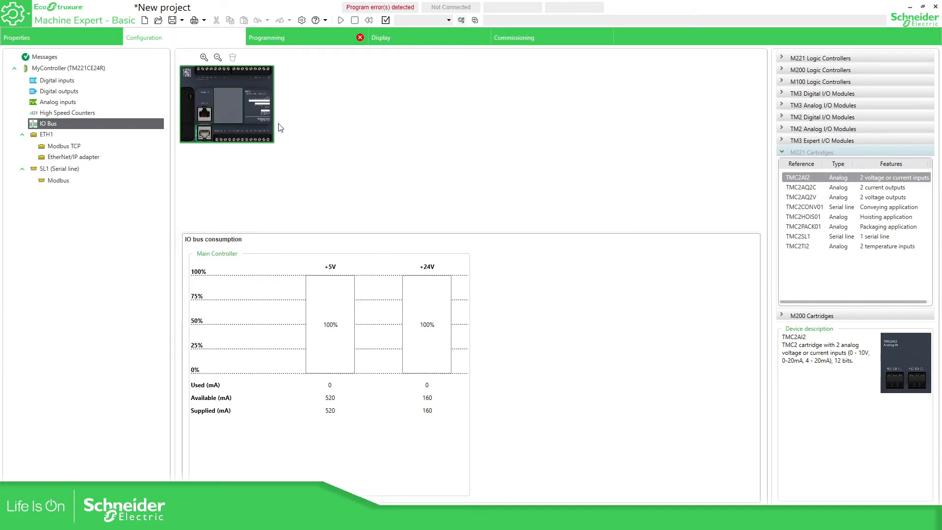
pyautogui.moveTo(316, 161)
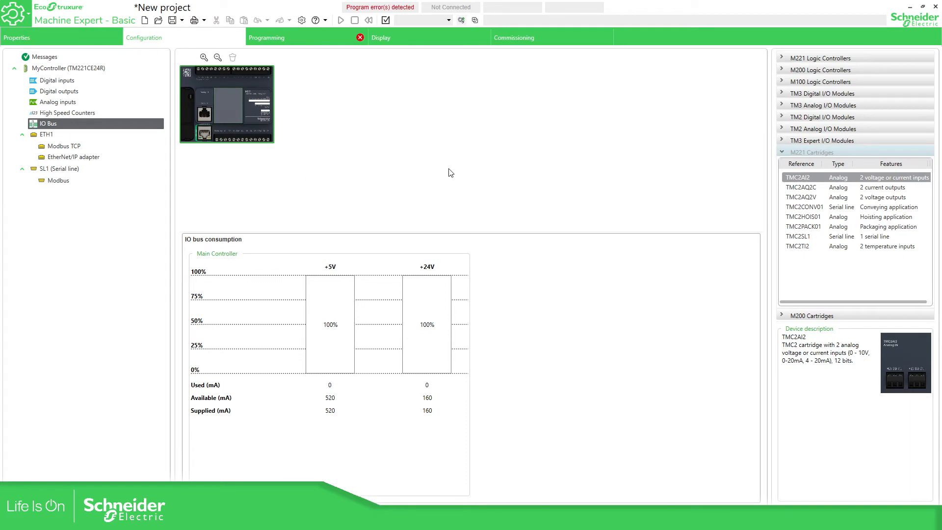
# Replace MyController with a TM221CE40T from the M221 Logic Controllers catalog list.
pyautogui.click(69, 68)
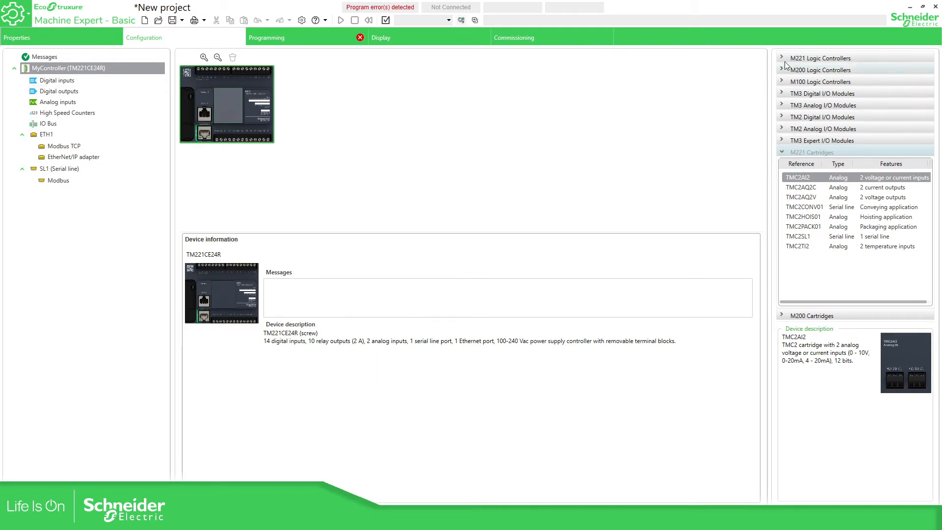
pyautogui.click(819, 57)
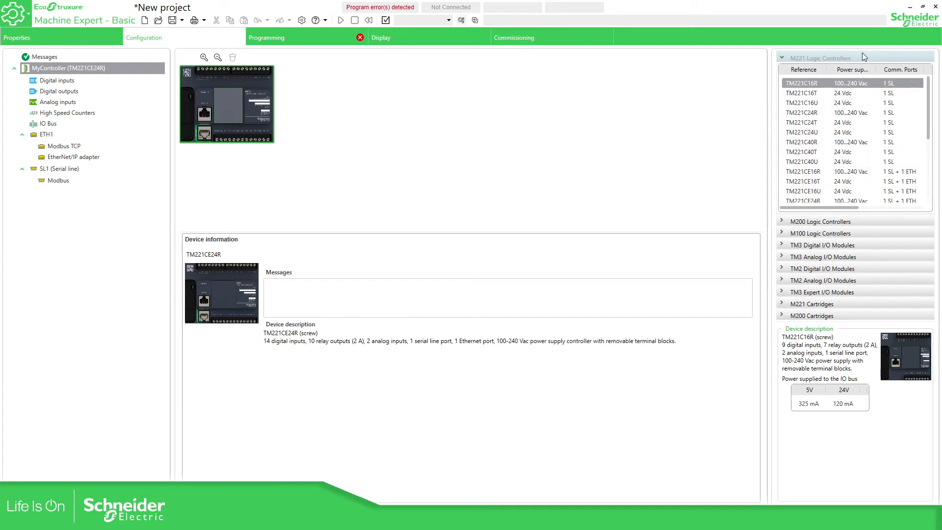
pyautogui.moveTo(792, 62)
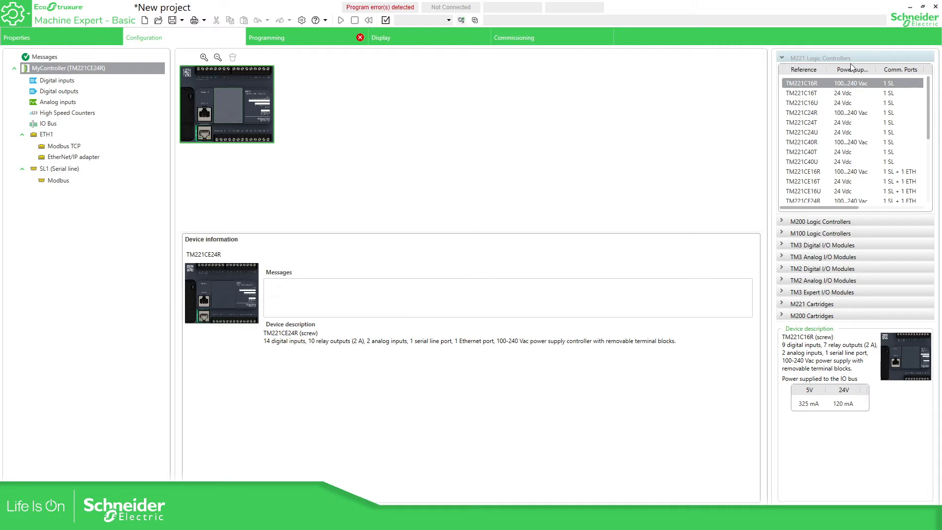
pyautogui.scroll(-3)
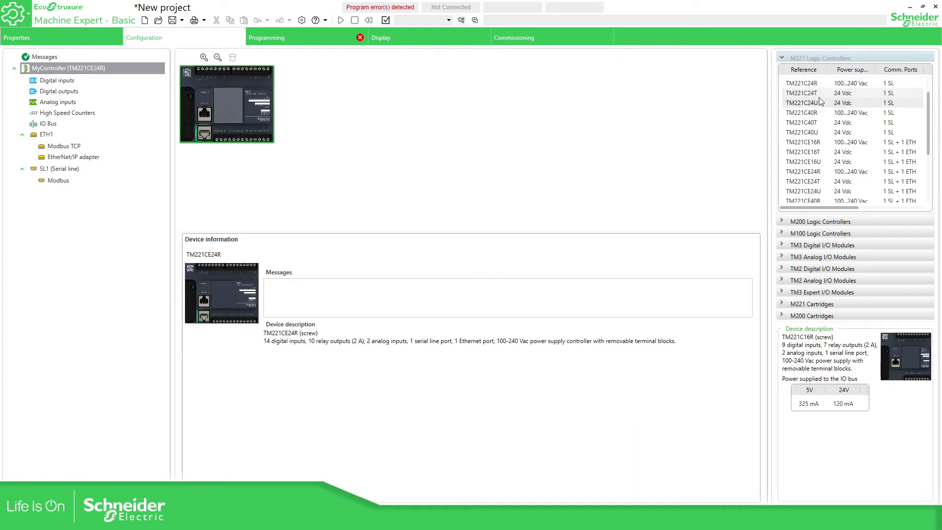
pyautogui.scroll(-3)
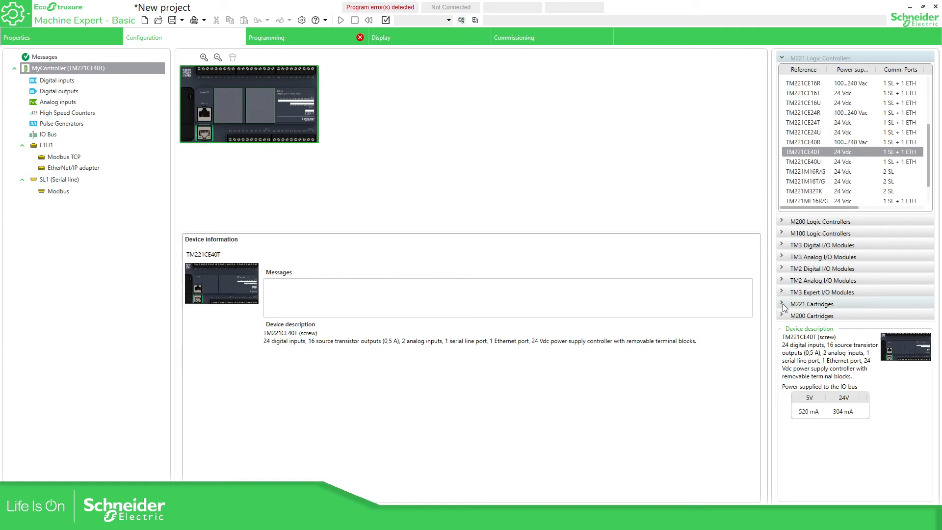
# Drag the TMC2TI2 cartridge from M221 Cartridges onto the TM221CE40T's cartridge slot.
pyautogui.click(811, 303)
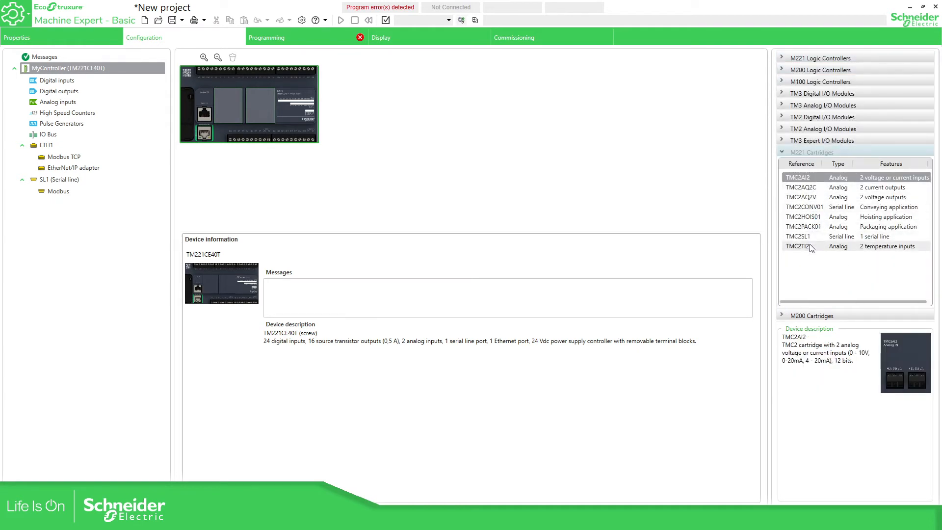
pyautogui.click(811, 246)
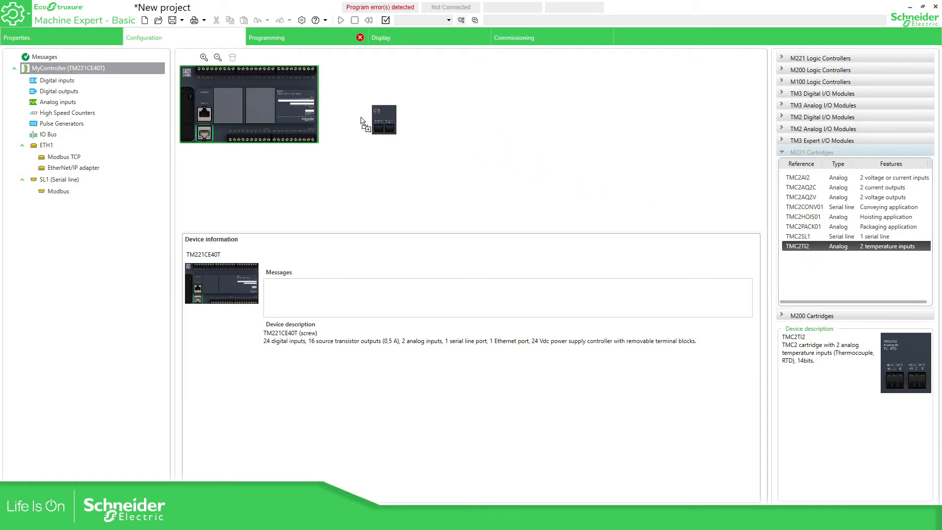
pyautogui.moveTo(382, 118); pyautogui.dragTo(261, 105)
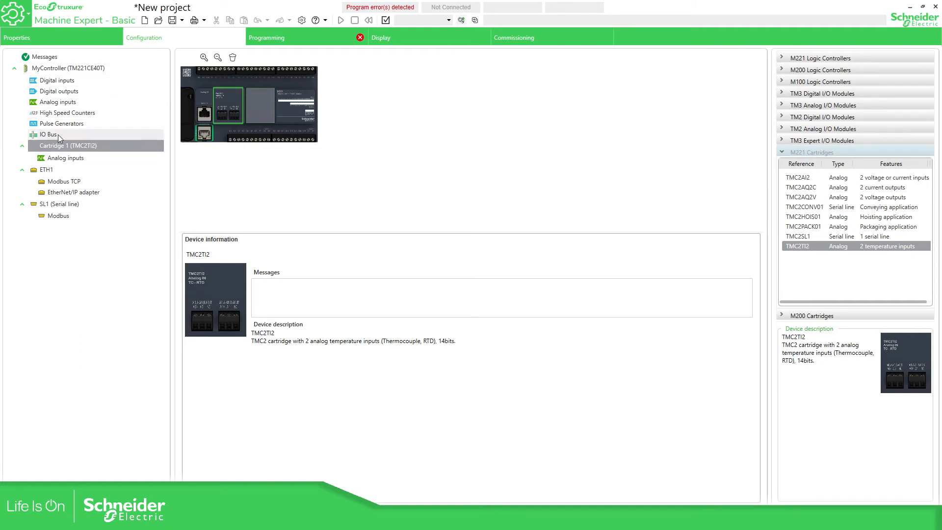
pyautogui.moveTo(598, 124)
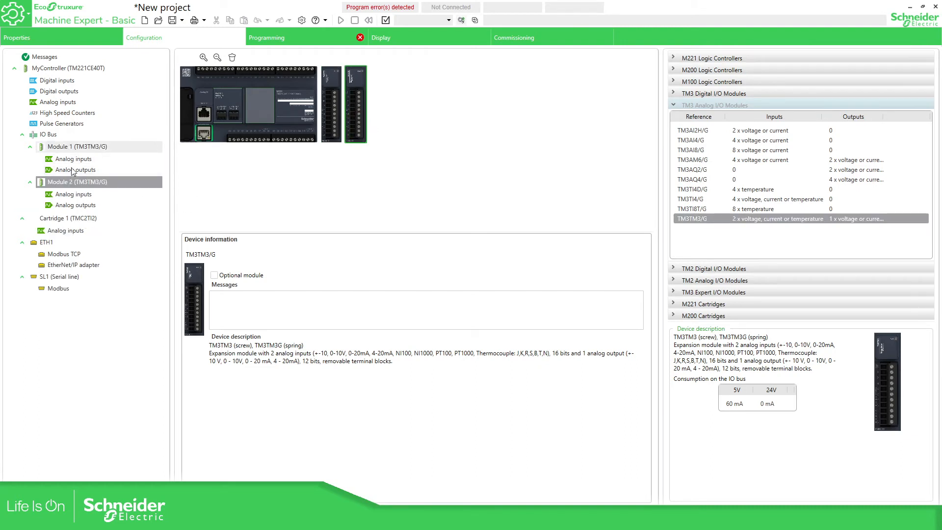
# Inspect both TM3TM3/G modules' analog channels and IO bus consumption, then collapse the TM3 Analog list.
pyautogui.click(75, 169)
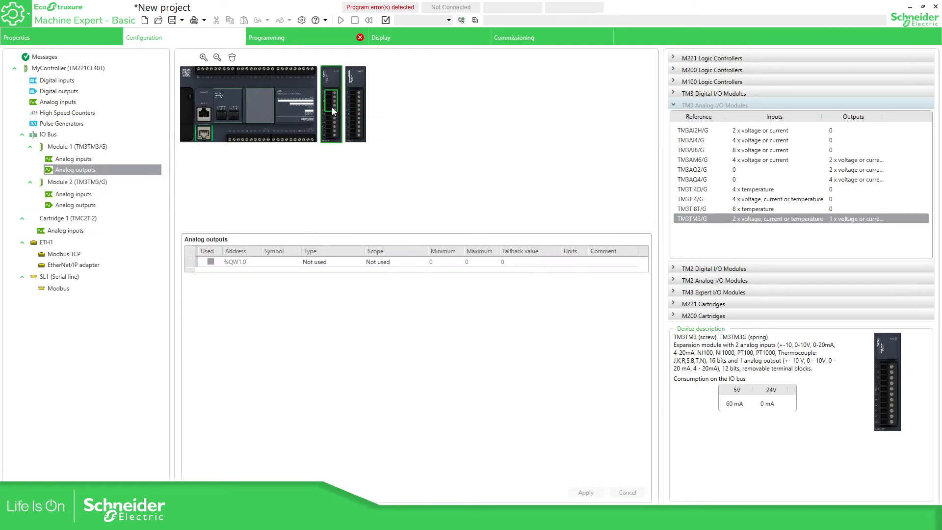
pyautogui.click(330, 104)
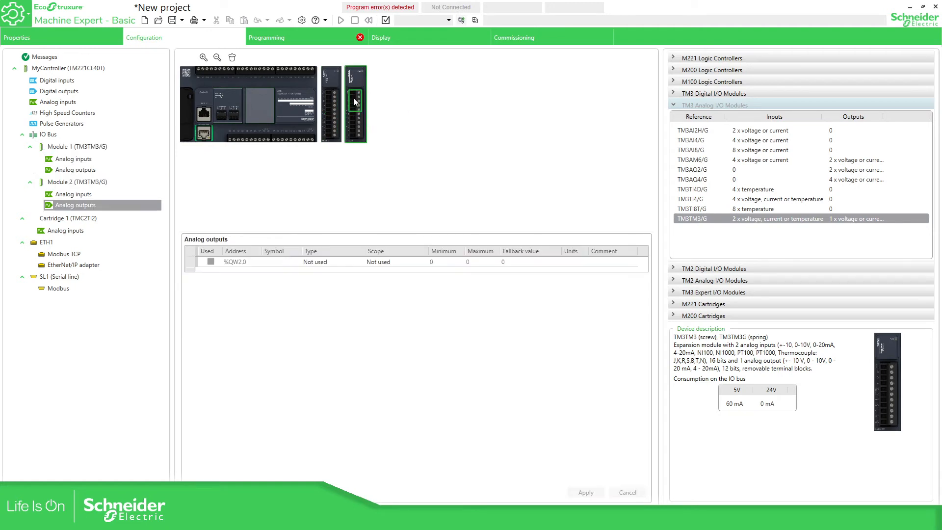
pyautogui.click(75, 194)
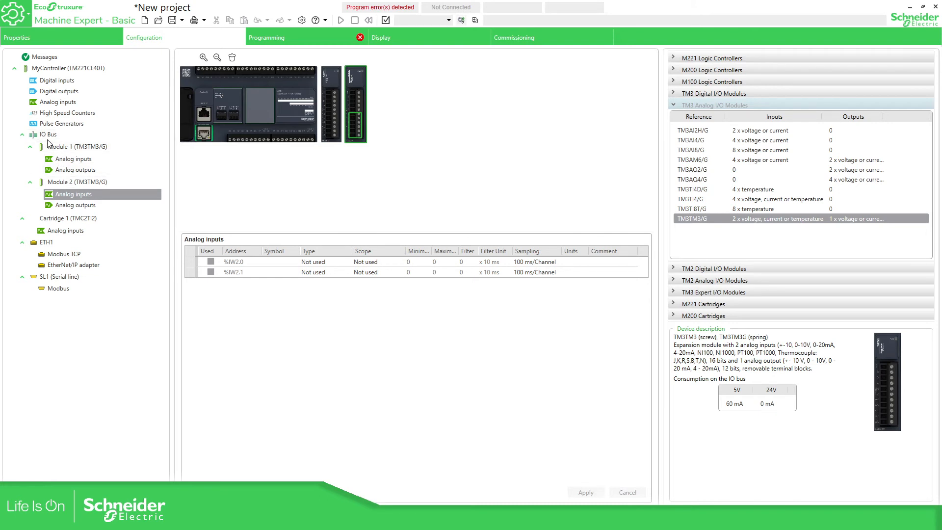
pyautogui.click(48, 134)
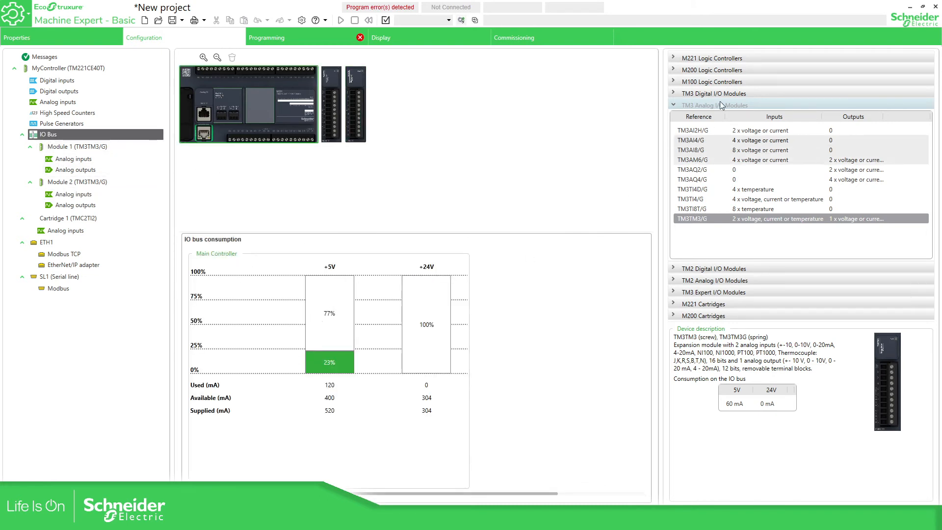
pyautogui.click(714, 93)
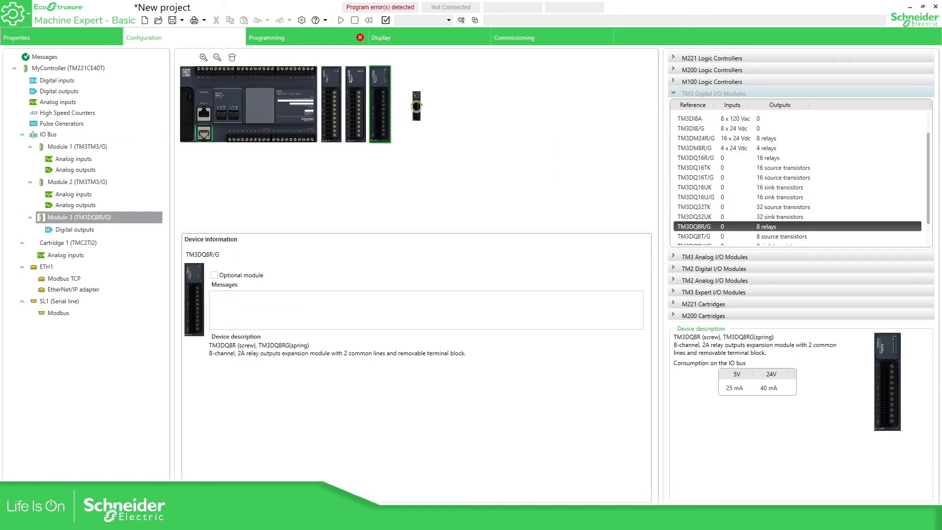
# Add a second TM3DQ8R/G relay module and check IO bus consumption at 32% for 5 V.
pyautogui.doubleClick(693, 227)
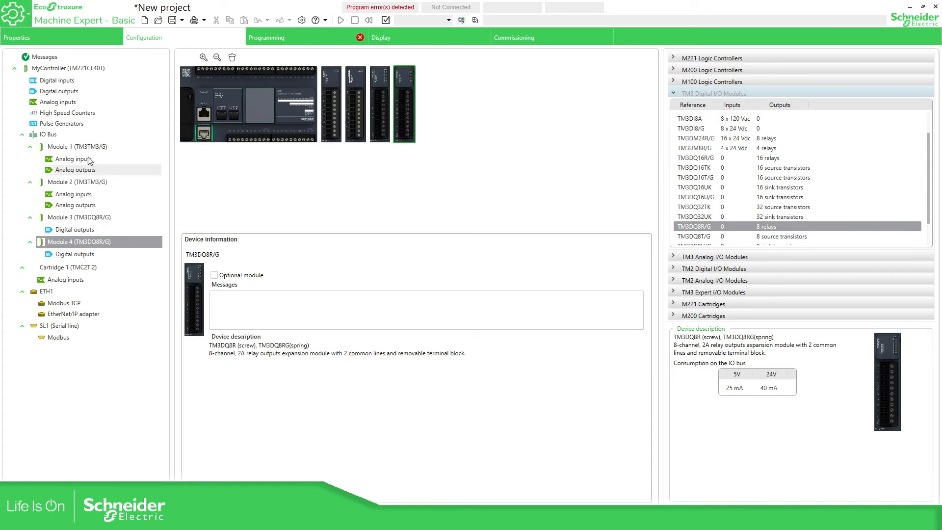
pyautogui.click(47, 134)
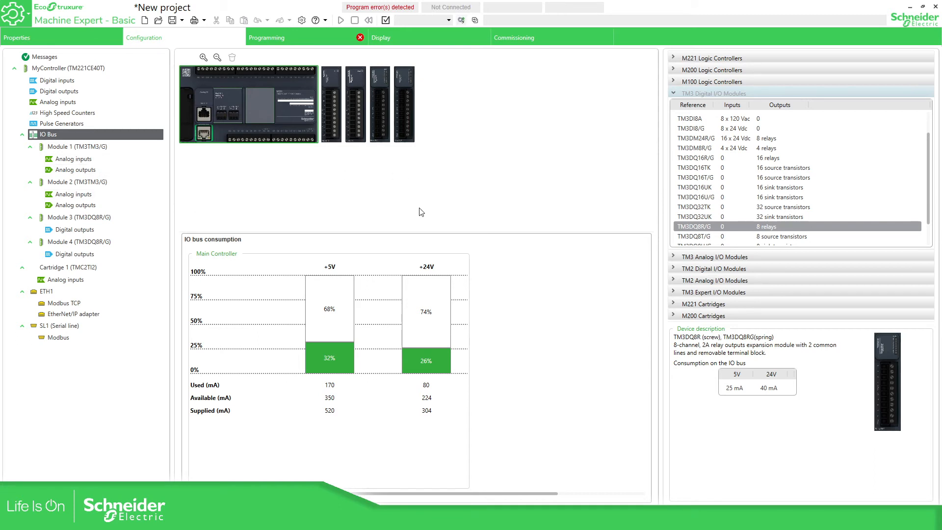
pyautogui.moveTo(439, 200)
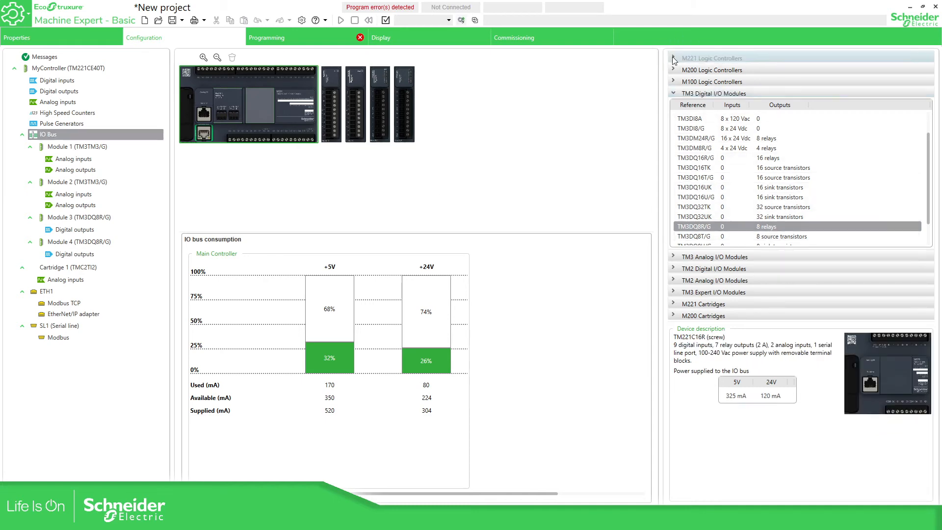
# Expand the M221 Logic Controllers catalog list to swap in the TM221CE16R.
pyautogui.click(712, 57)
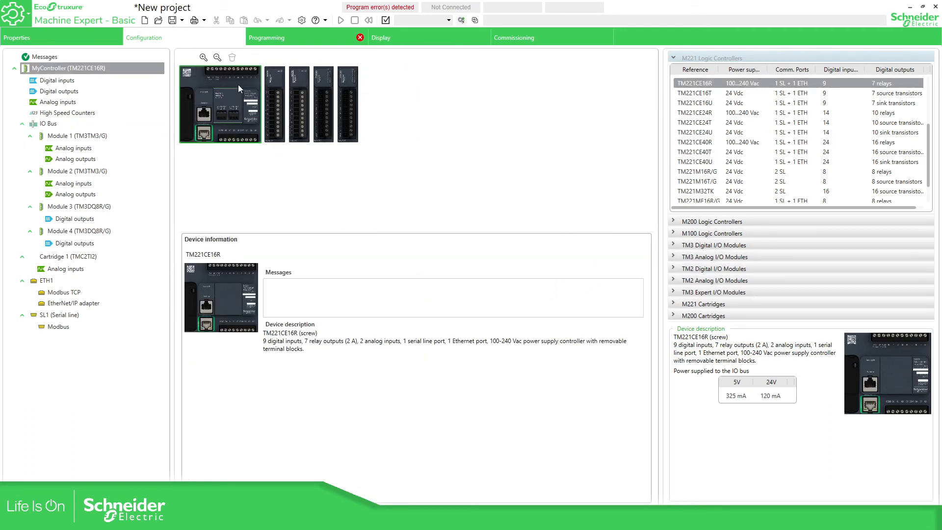
pyautogui.moveTo(712, 83)
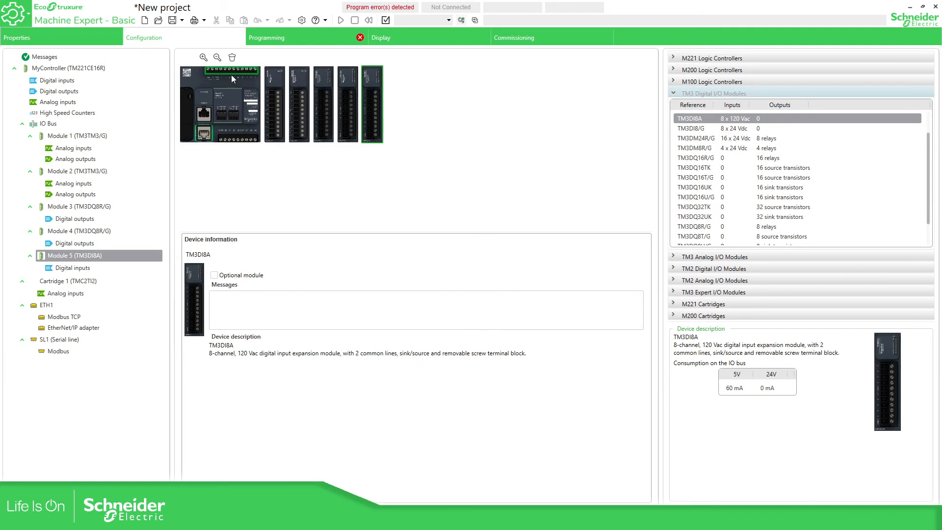
# Tick Run/Stop for controller input %I0.0, then view Module 1's analog input channels.
pyautogui.click(74, 68)
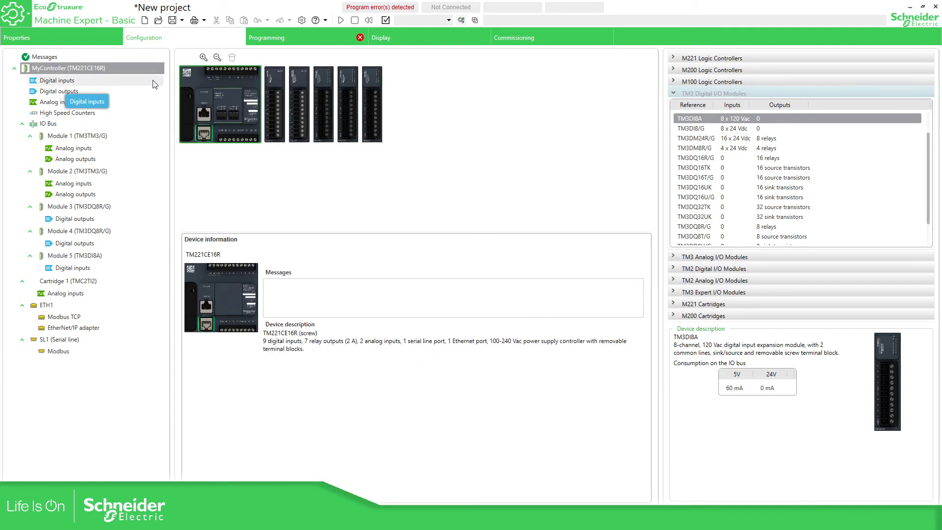
pyautogui.click(56, 80)
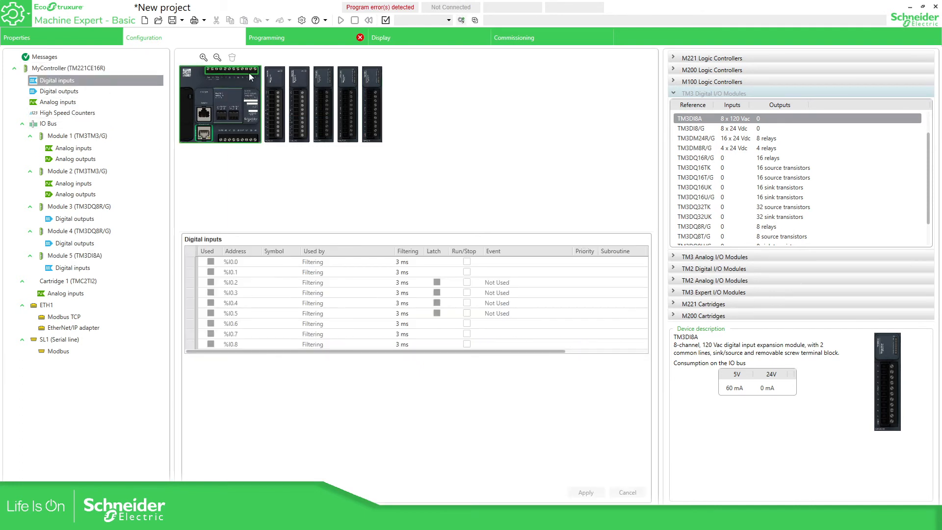
pyautogui.click(367, 292)
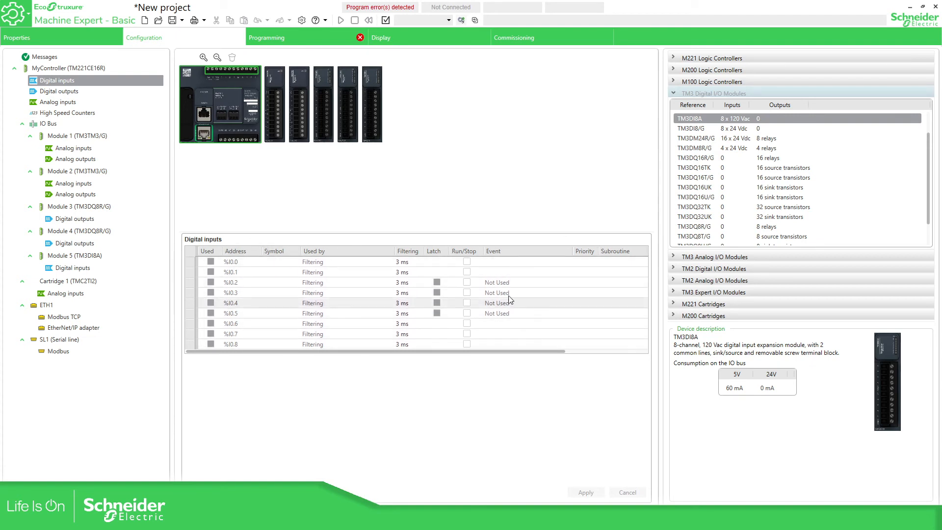
pyautogui.click(467, 261)
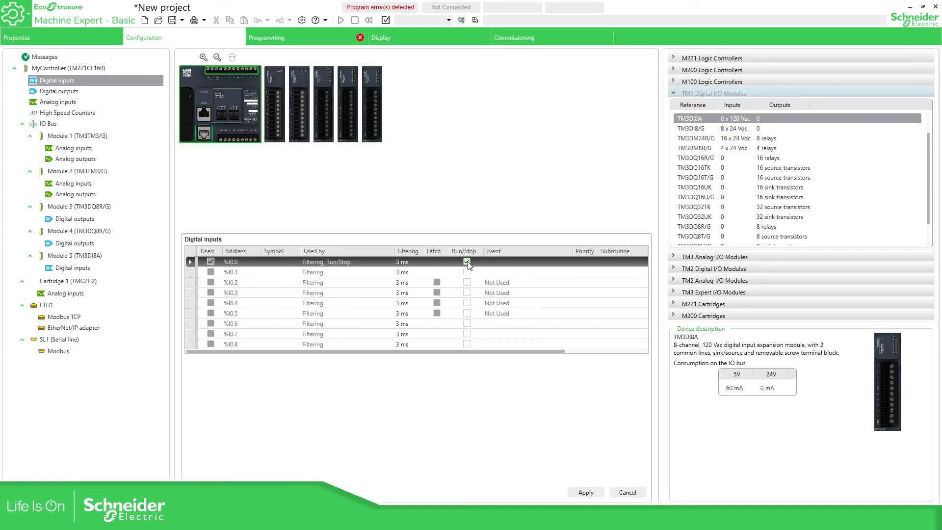
pyautogui.click(466, 260)
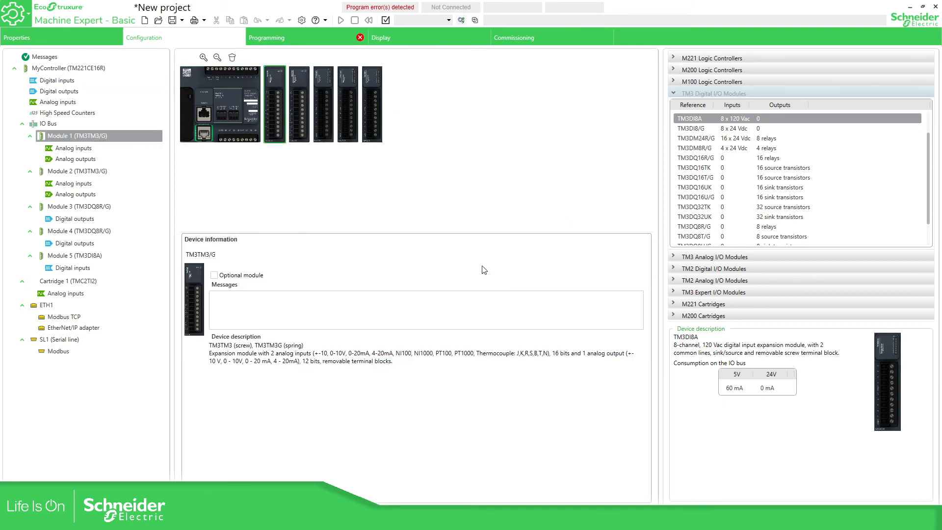
pyautogui.click(74, 148)
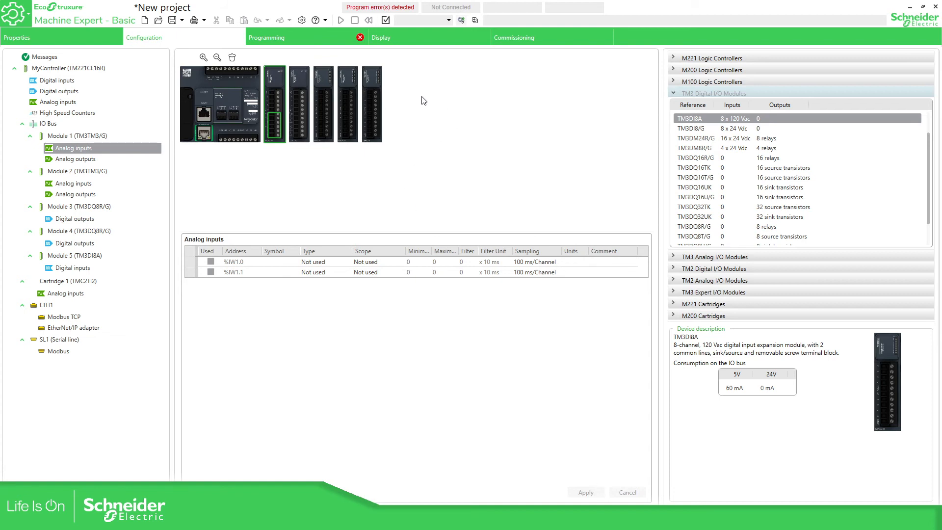
pyautogui.moveTo(35, 318)
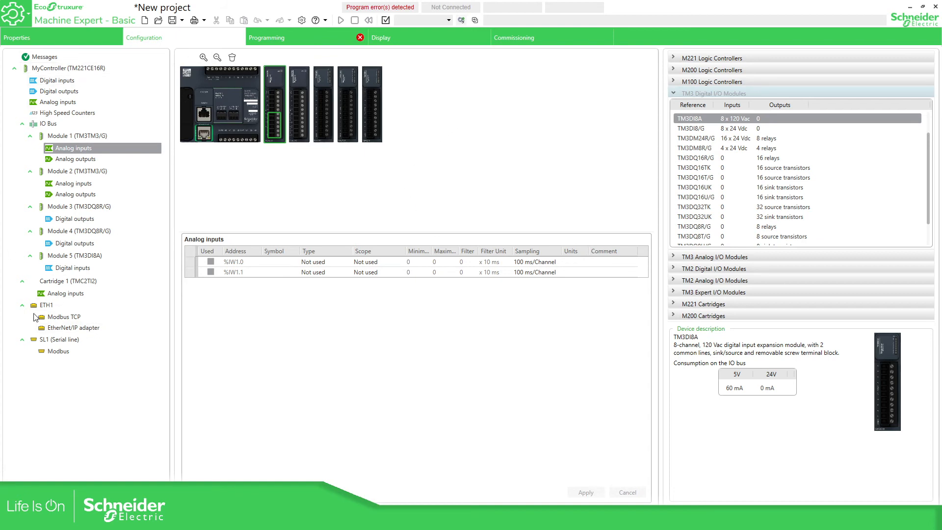
# Open the ETH1 panel showing the fixed IP address and security parameters.
pyautogui.click(47, 305)
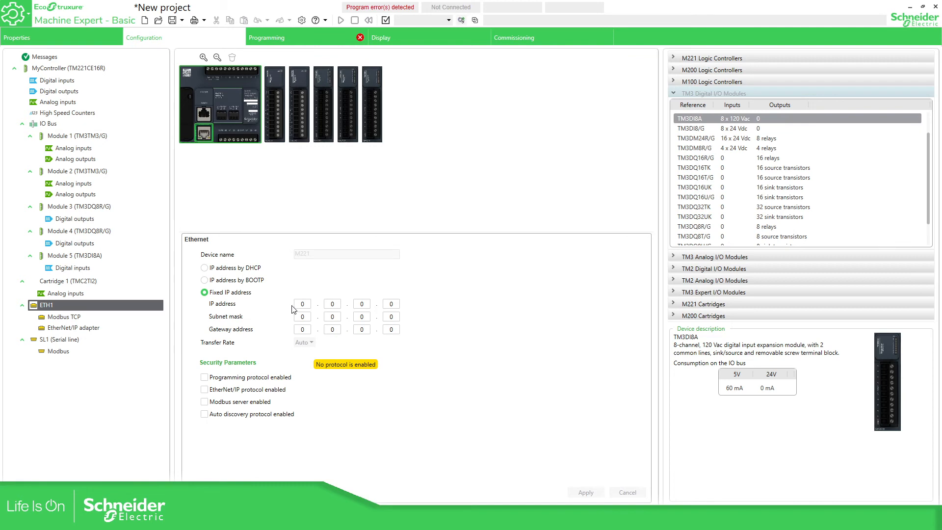
pyautogui.moveTo(420, 338)
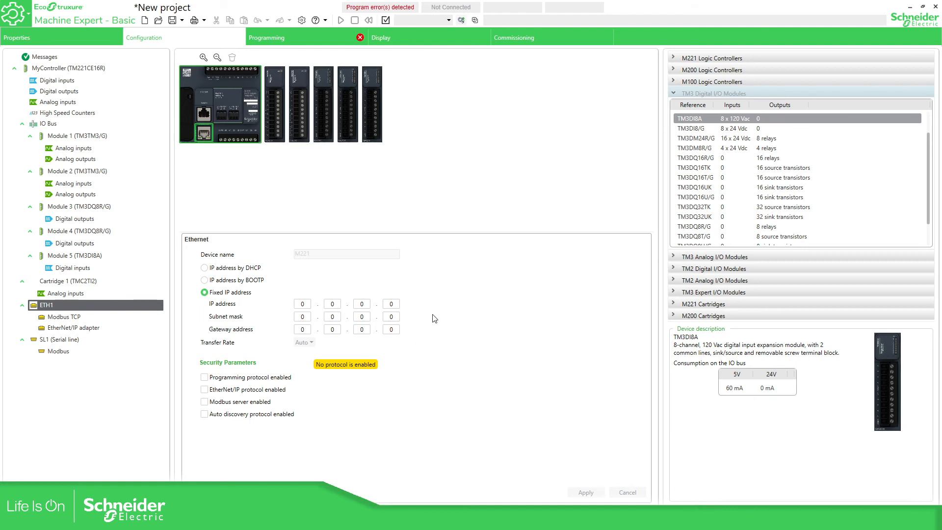
pyautogui.moveTo(357, 383)
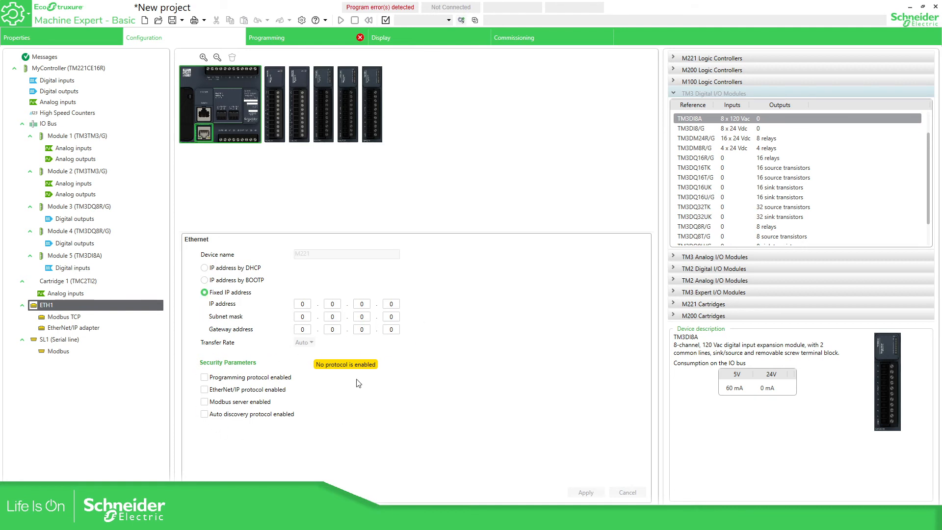
pyautogui.moveTo(222, 355)
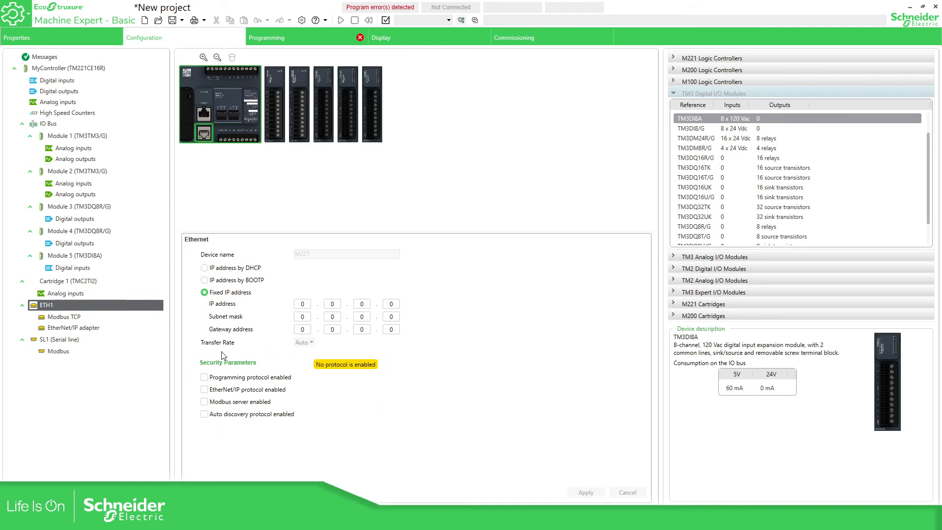
pyautogui.moveTo(212, 374)
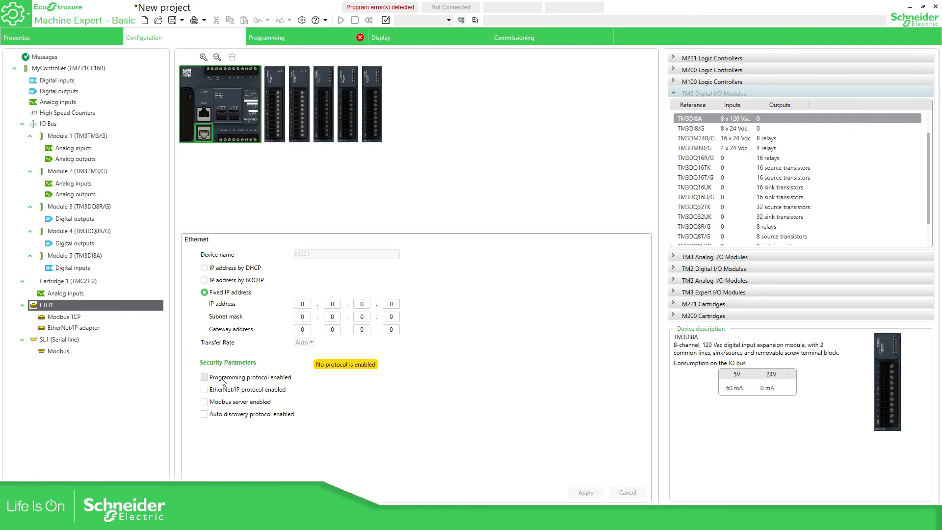
# Review the SL1 serial line and Module 1 analog outputs, then return to the slide show.
pyautogui.click(60, 339)
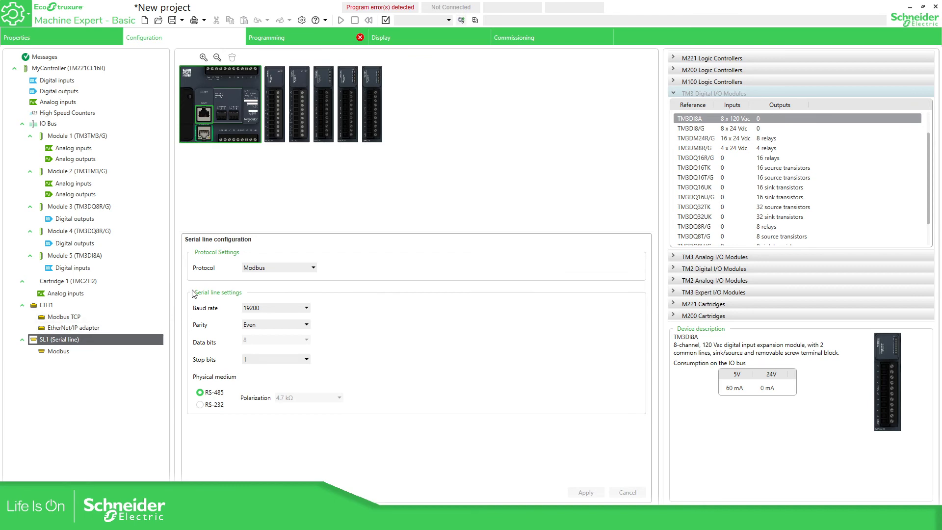
pyautogui.moveTo(297, 241)
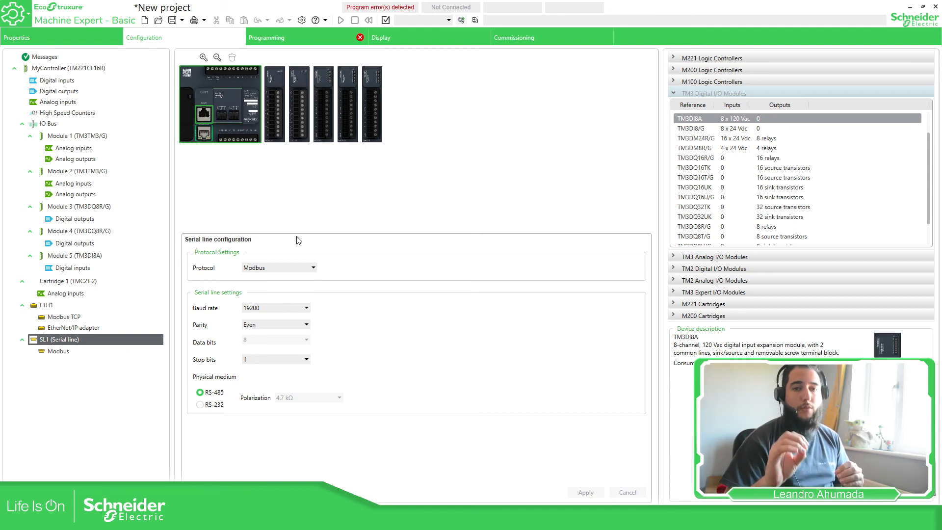
pyautogui.click(274, 104)
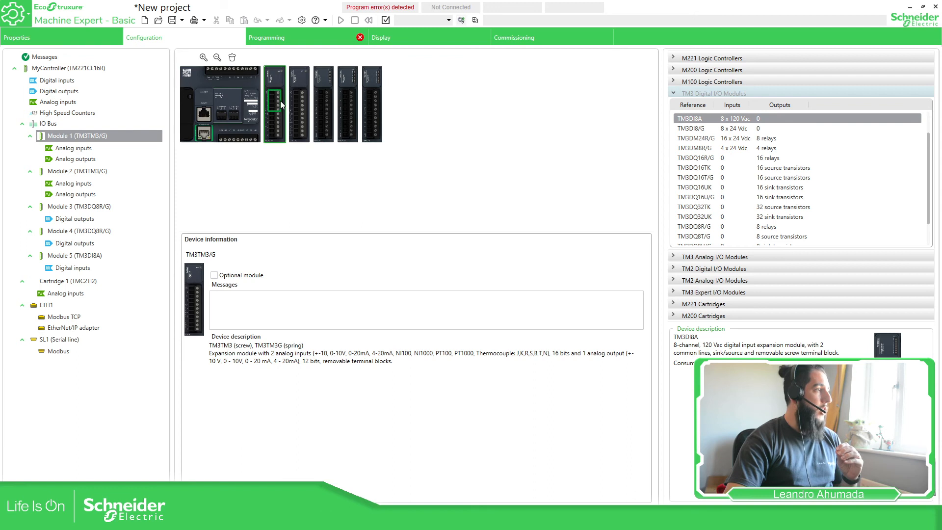
pyautogui.click(74, 159)
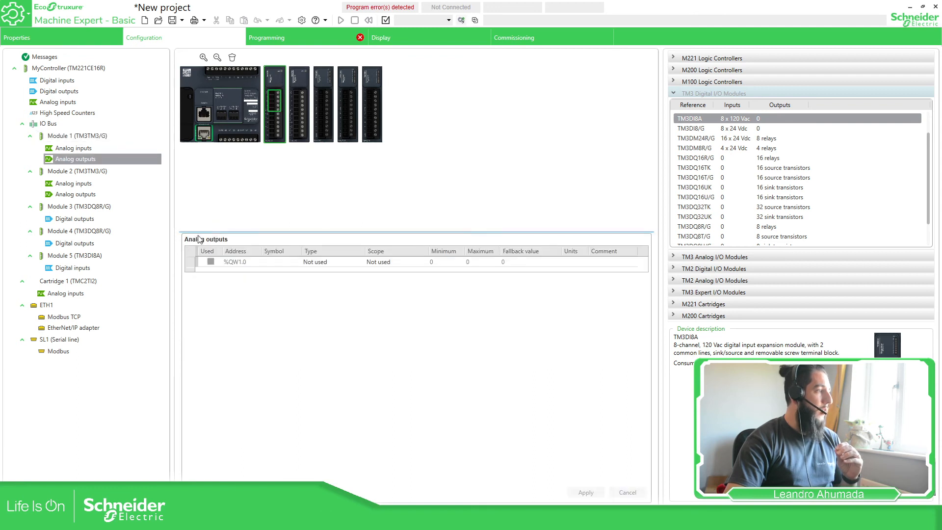
pyautogui.moveTo(313, 343)
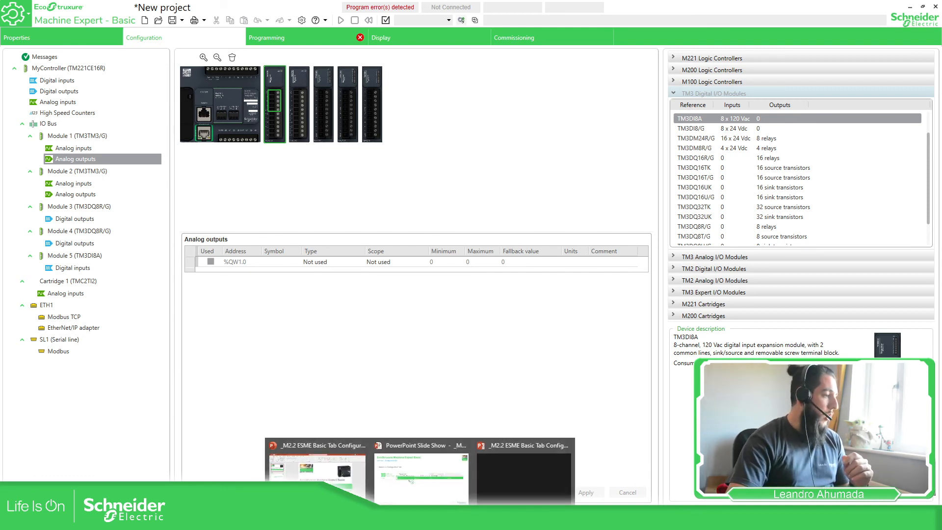
pyautogui.click(422, 444)
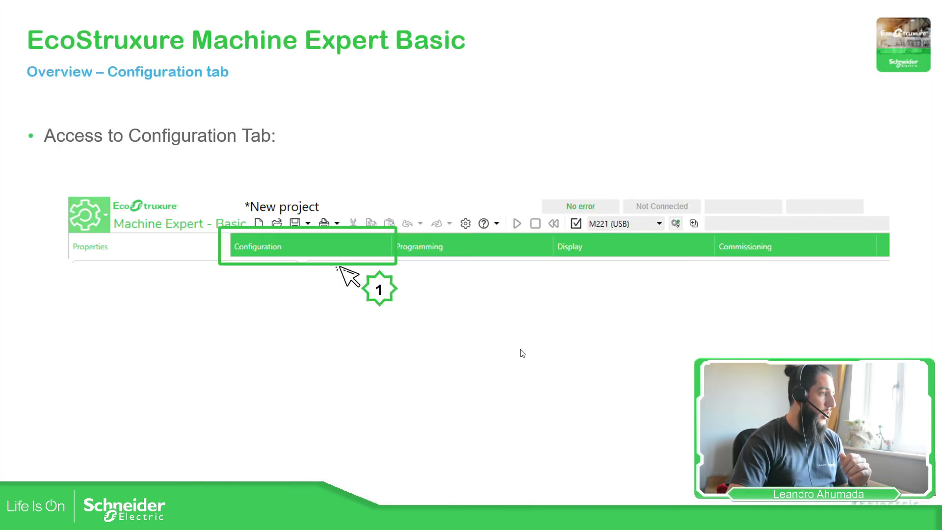